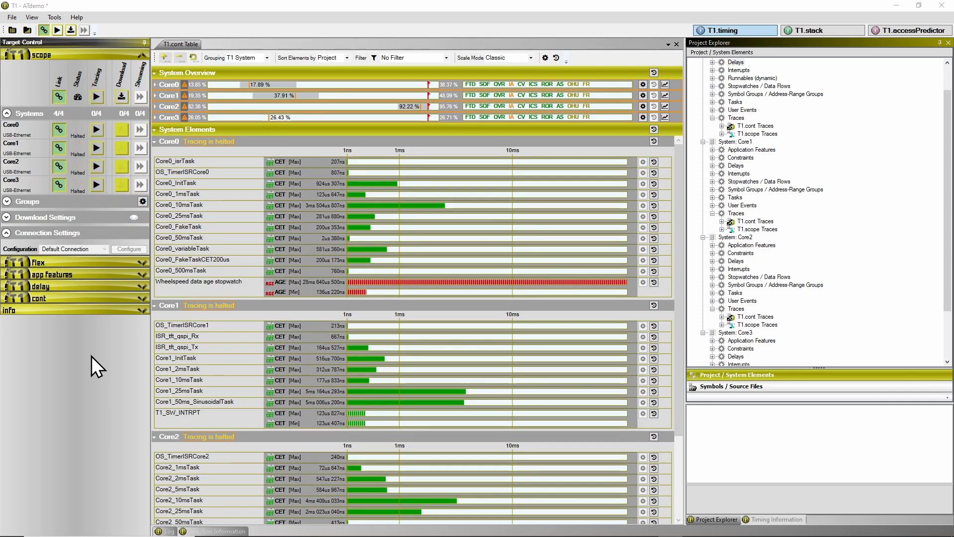
mouse_move(88, 208)
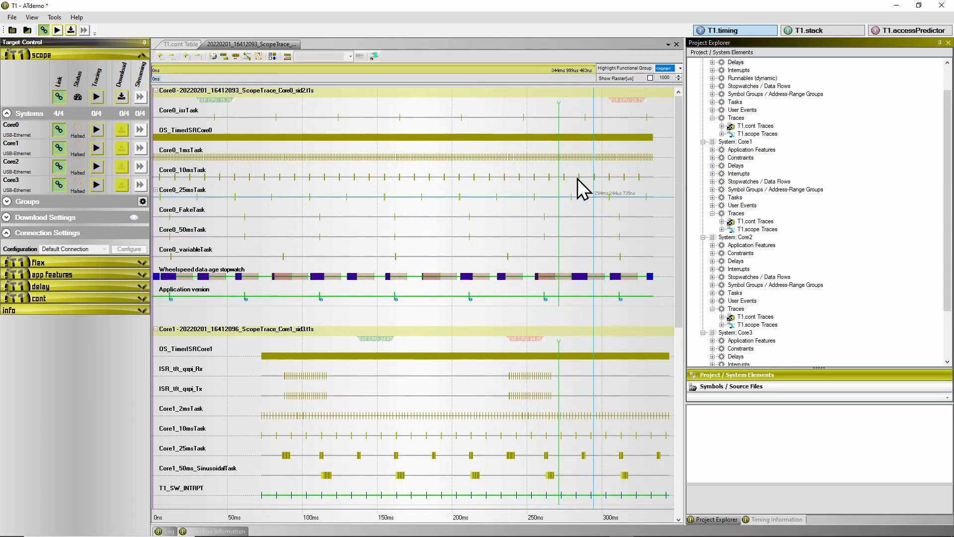
mouse_move(605, 225)
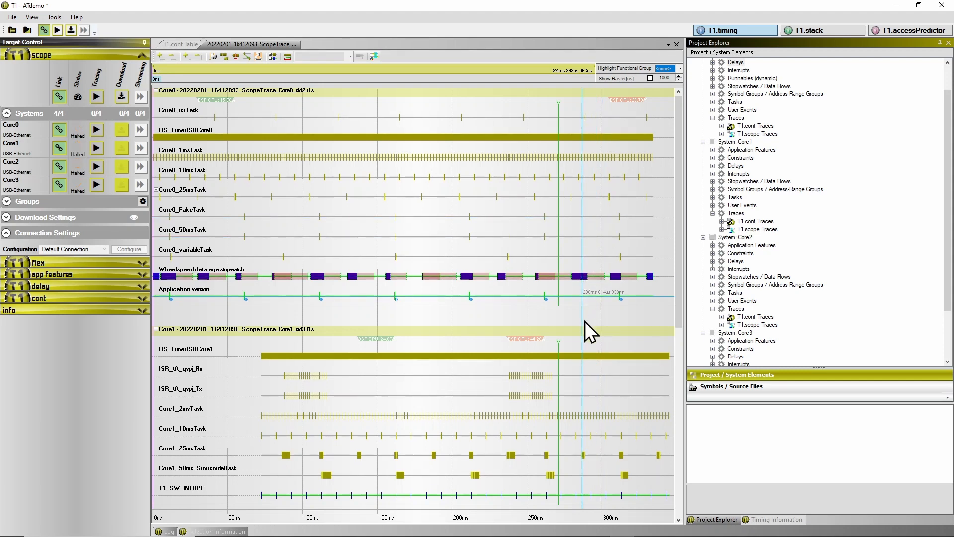
- Return to the T1.cont Table per-core timing overview after scrolling through the current trace
scroll("down", 3)
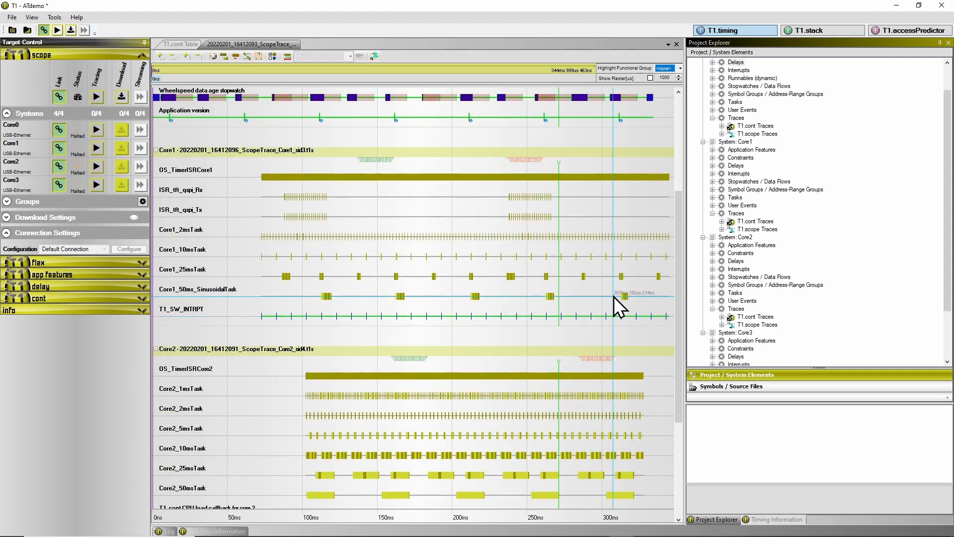
scroll("down", 3)
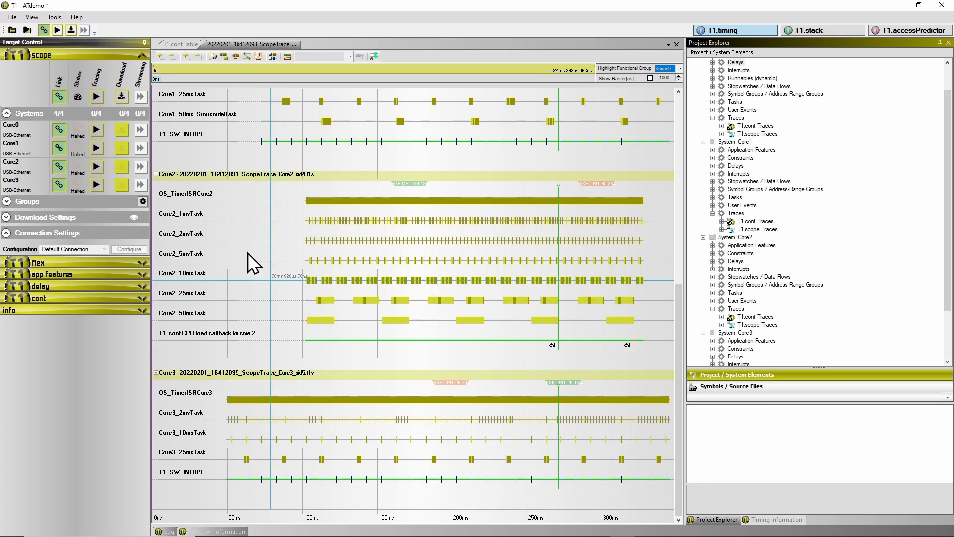
mouse_move(209, 353)
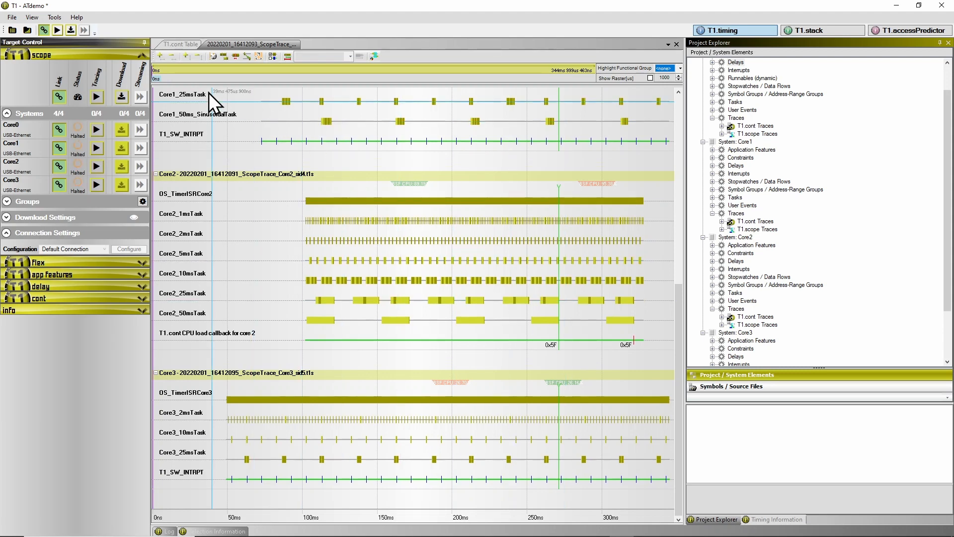
left_click(181, 44)
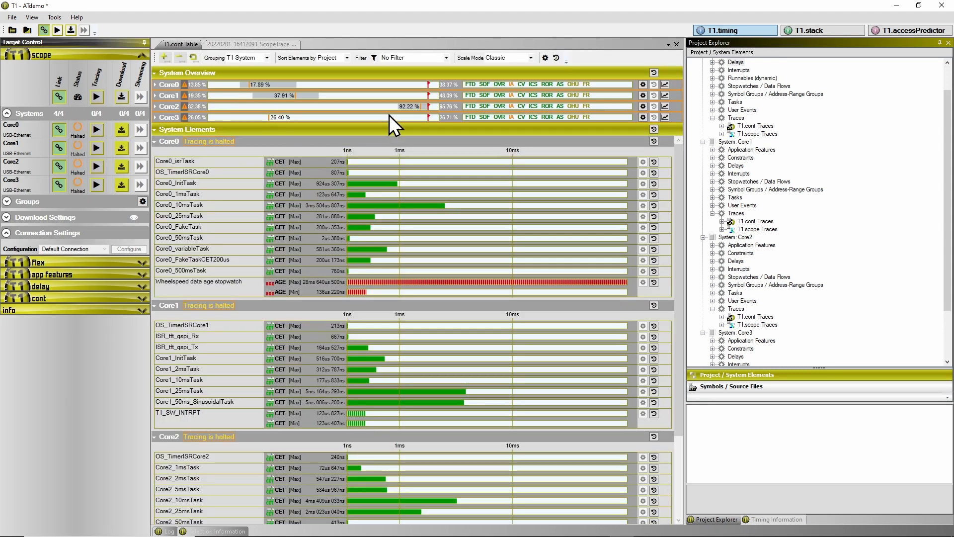
mouse_move(435, 119)
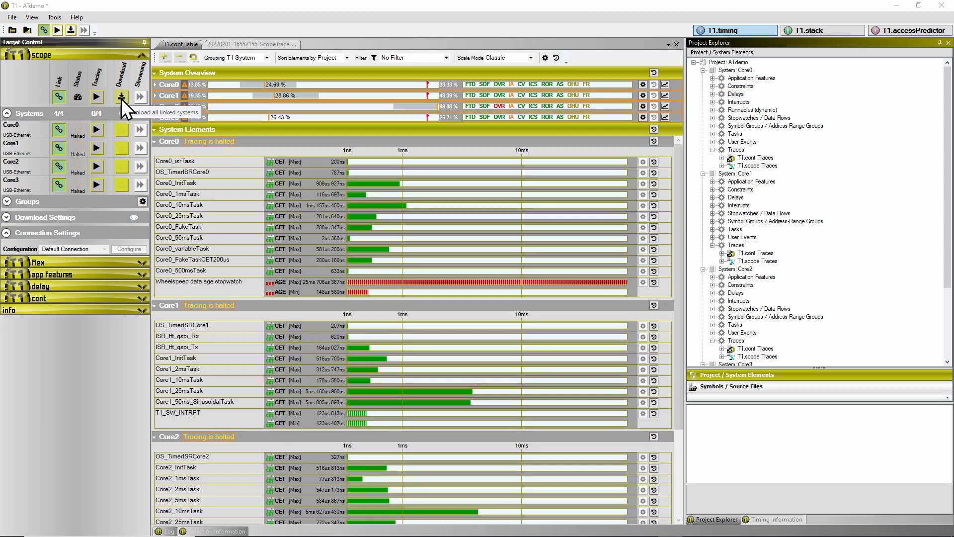
- Download all linked systems in Target Control so fresh traces from the four cores open
left_click(121, 97)
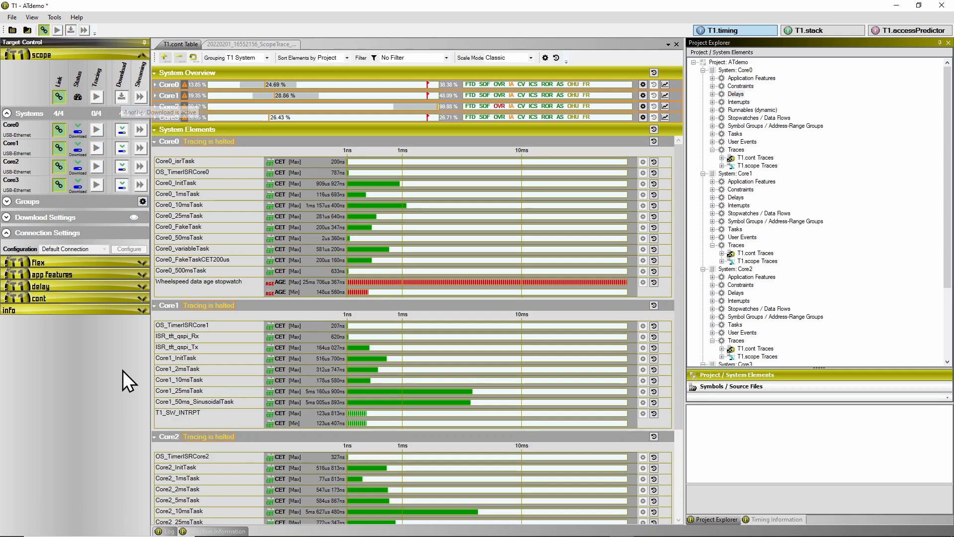
left_click(350, 45)
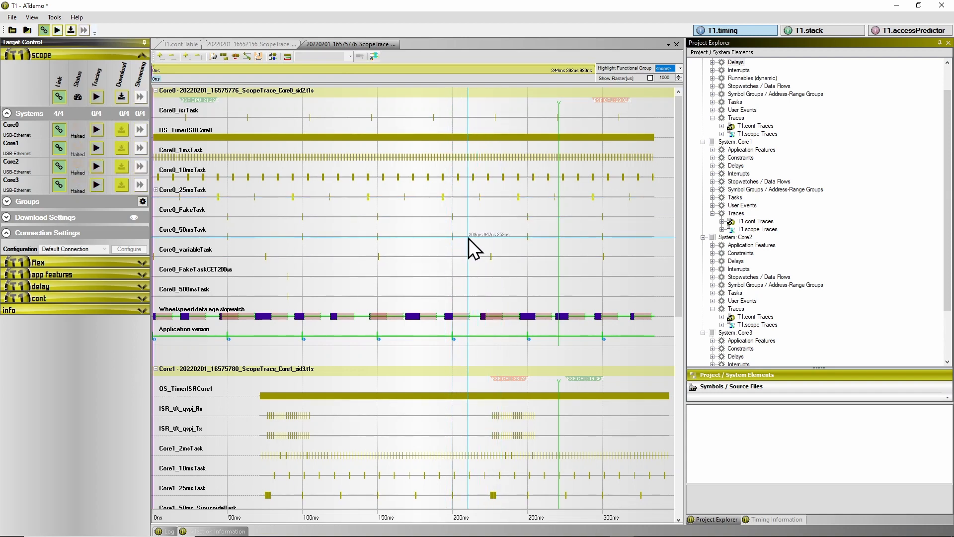
- Inspect the Core2 'T1.cont error callback for core 2' event (0x83), then return to the T1.cont Table
scroll("down", 3)
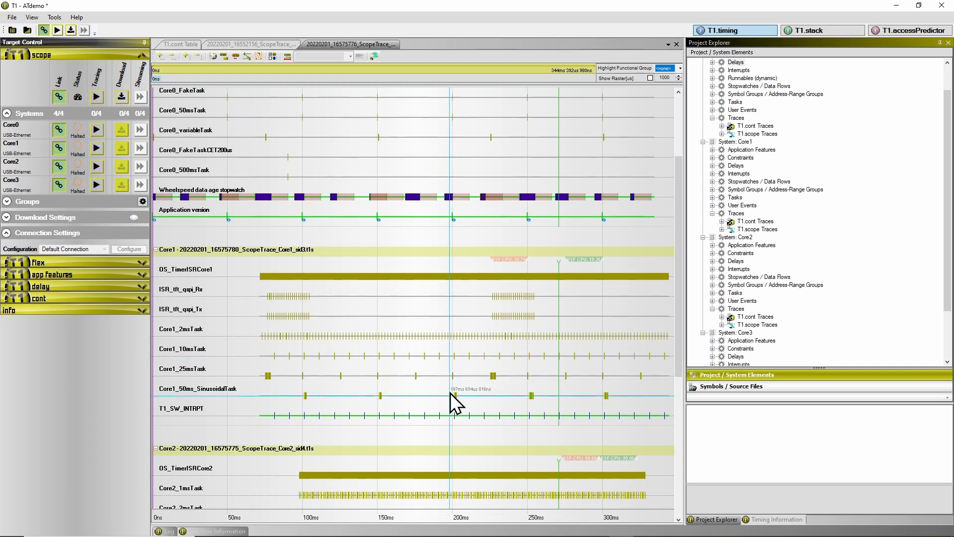
scroll("down", 3)
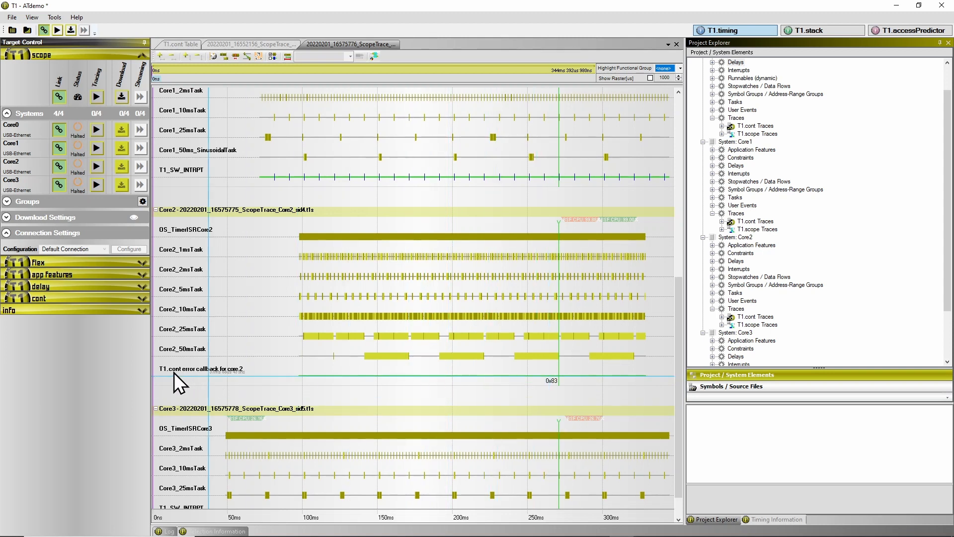
mouse_move(235, 394)
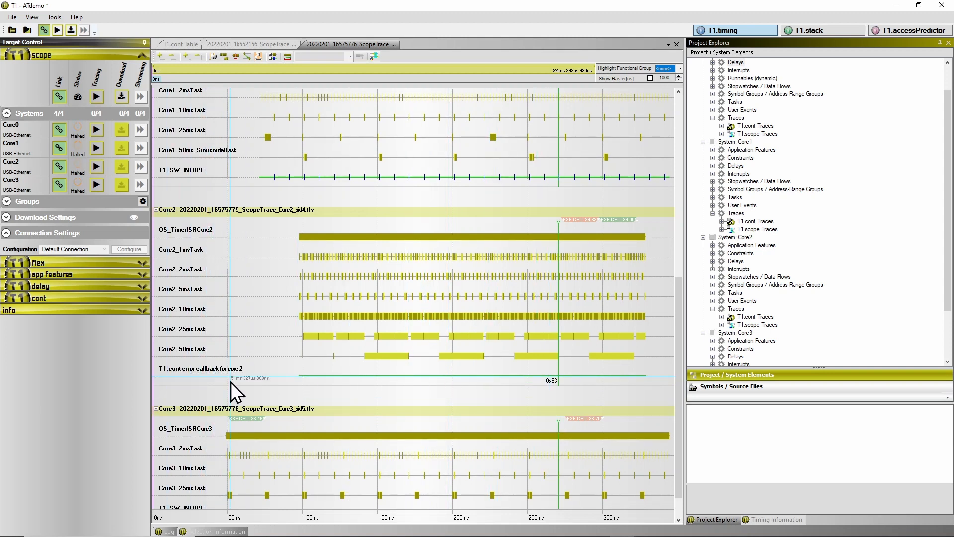
left_click(537, 384)
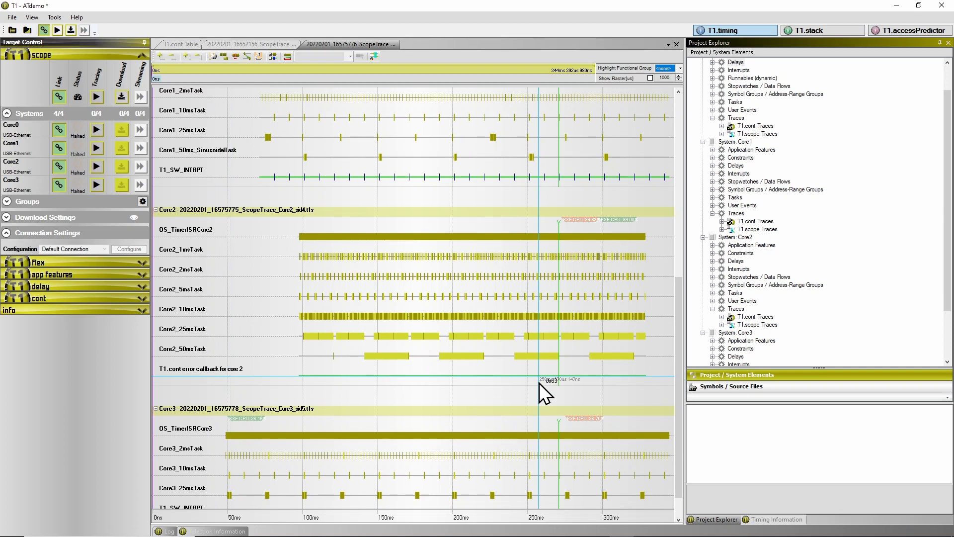
mouse_move(575, 403)
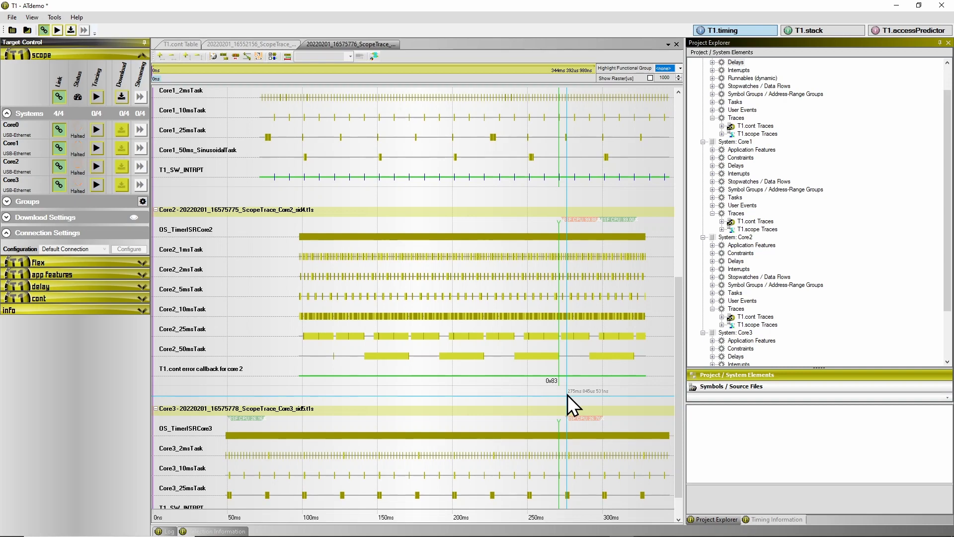
left_click(178, 44)
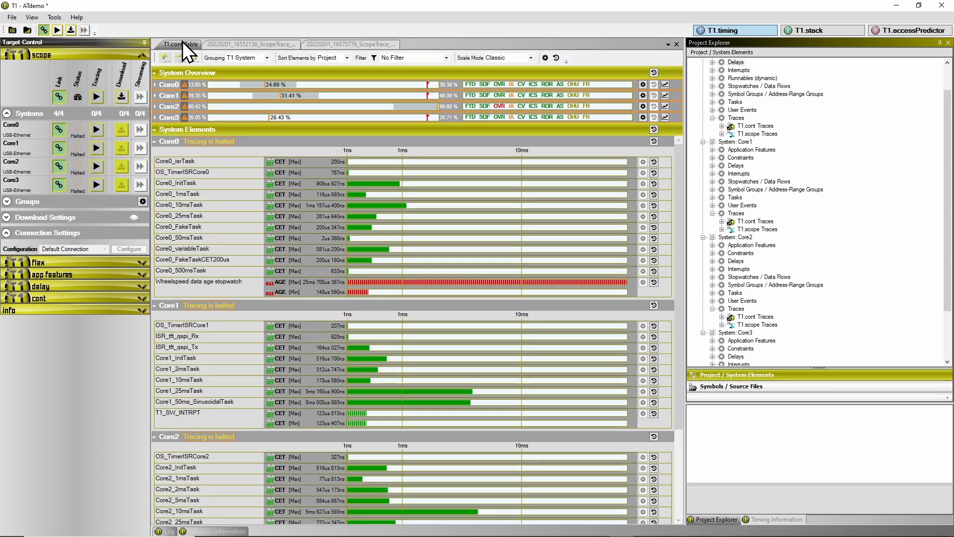